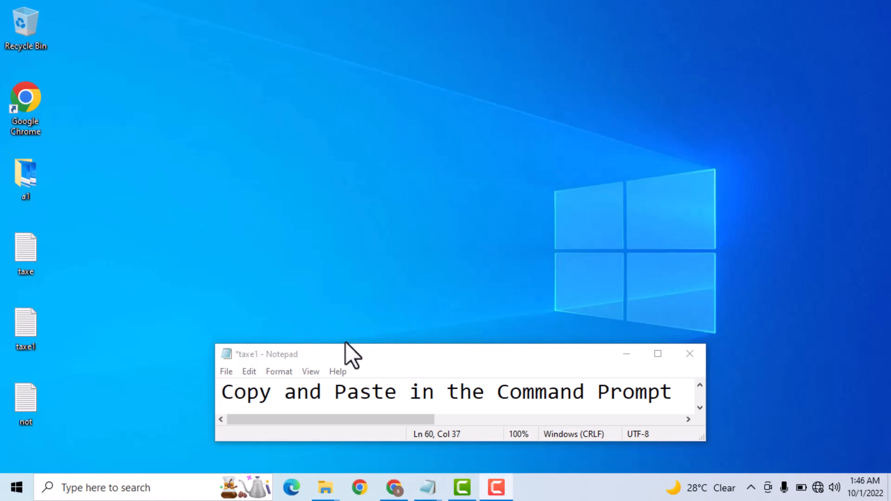
mouse_move(445, 397)
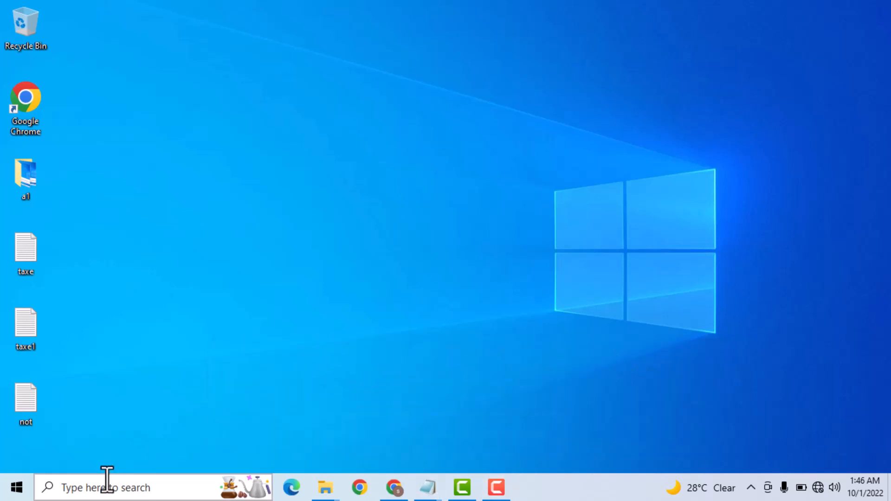
mouse_move(141, 488)
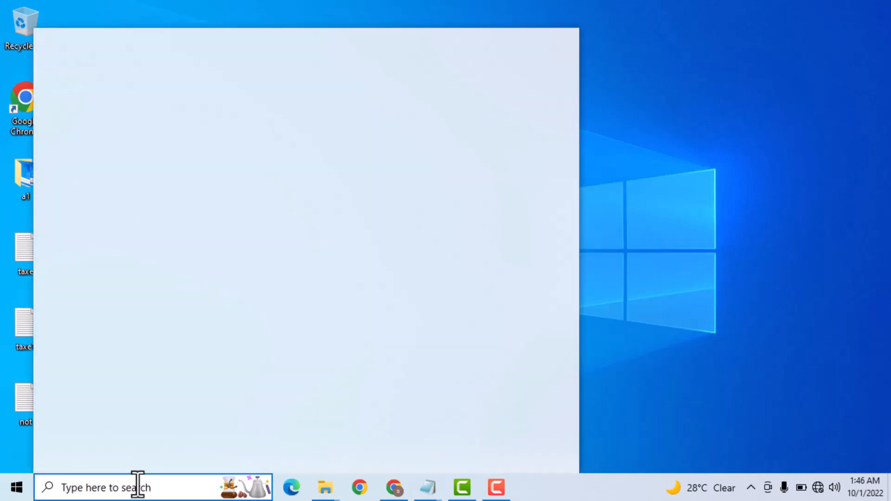
Search for cmd and run Command Prompt as administrator
text(cm)
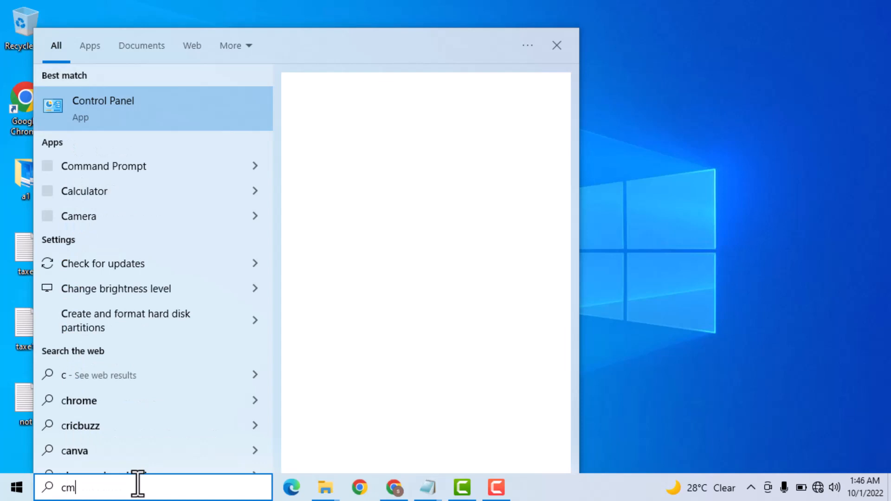
text(d)
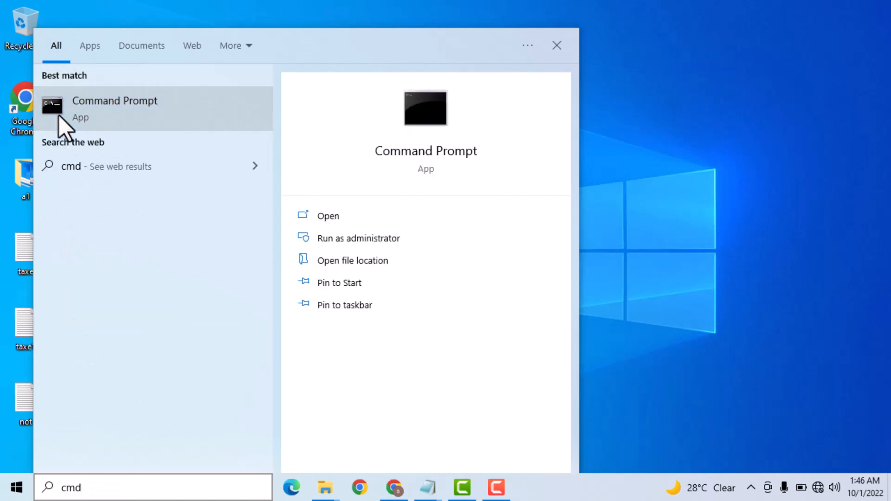
right_click(114, 106)
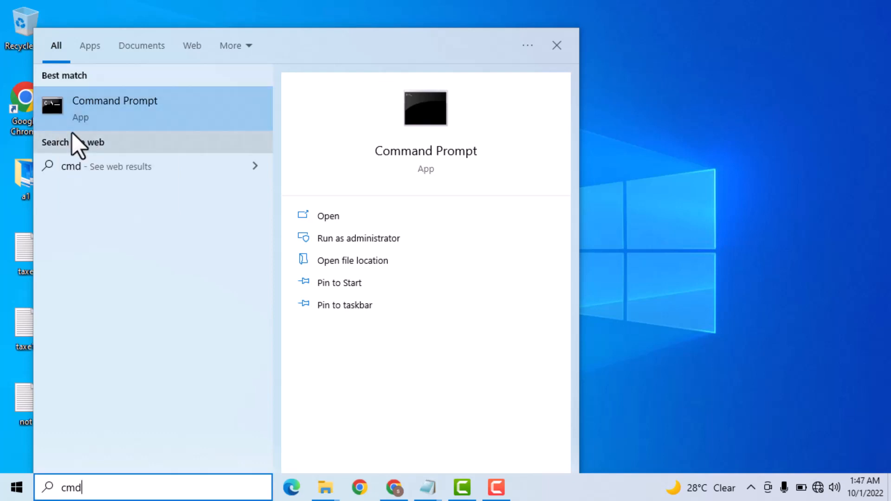
mouse_move(424, 333)
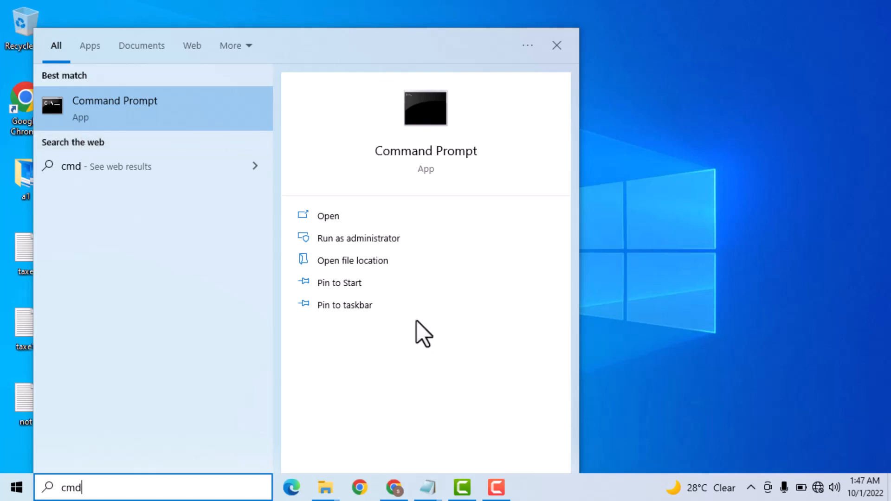
mouse_move(546, 196)
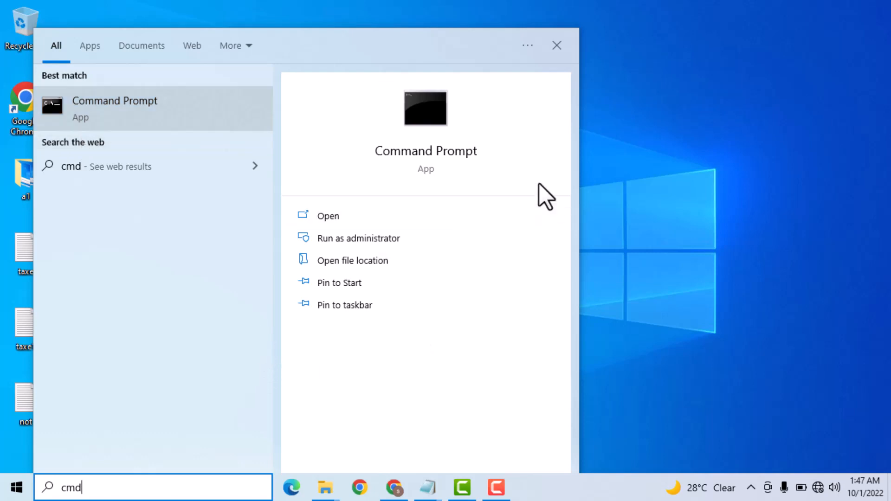
click(328, 216)
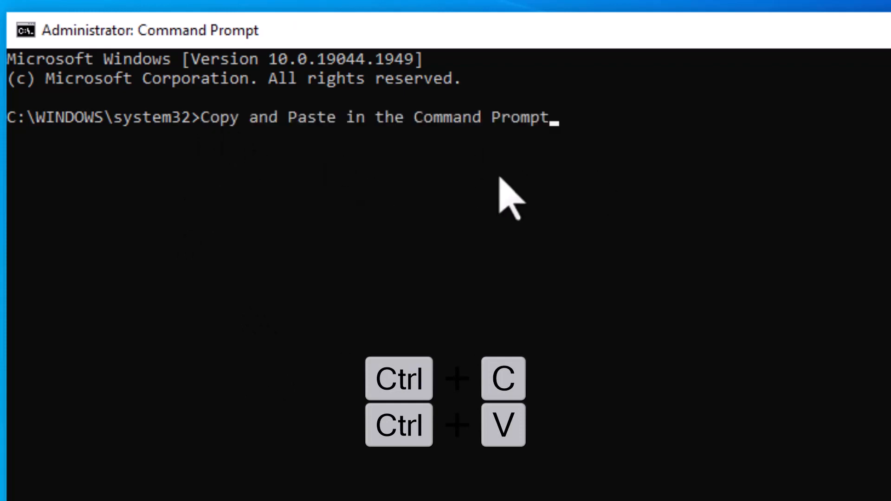
Submit the pasted 'Copy and Paste in the Command Prompt' line and paste it again
key(Return)
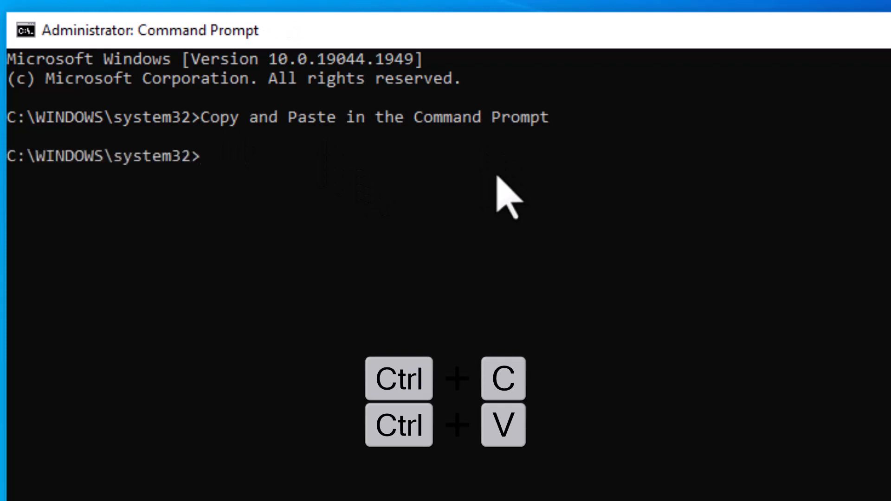
key(ctrl+v)
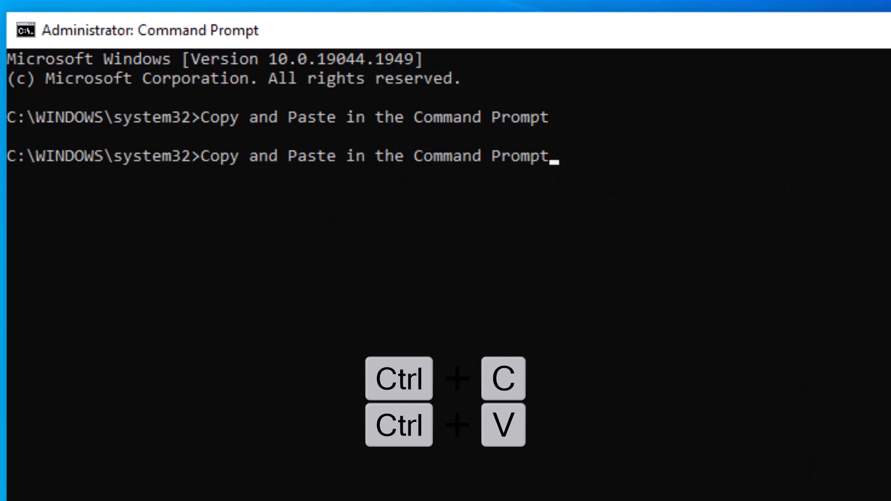
mouse_move(446, 222)
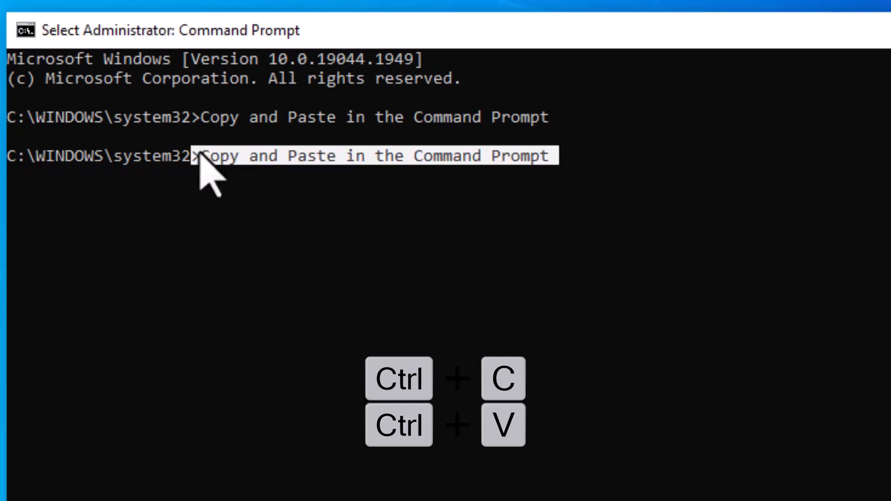
Paste the phrase repeatedly, then append several 'C:\WINDOWS\system32>Copy' fragments
key(ctrl+v)
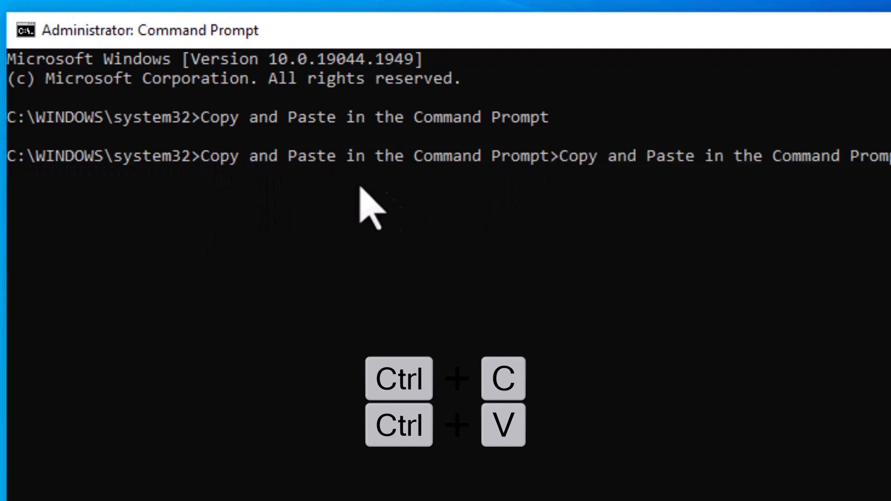
key(ctrl+v)
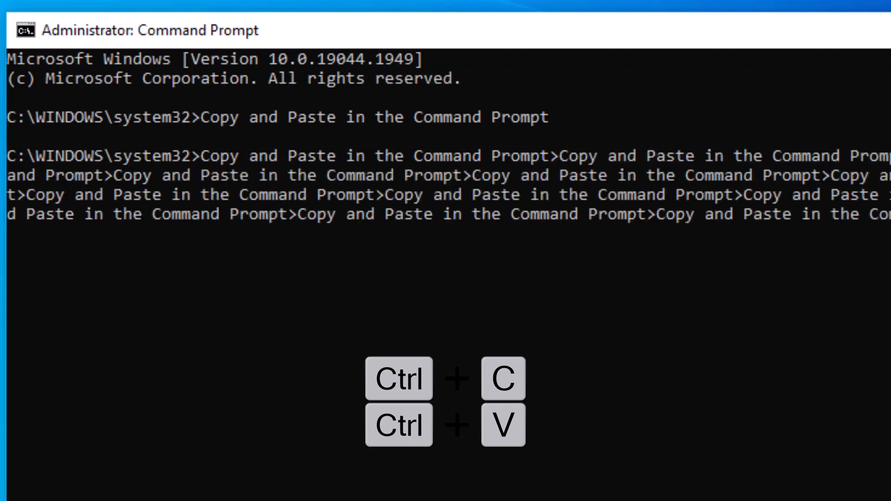
mouse_move(22, 147)
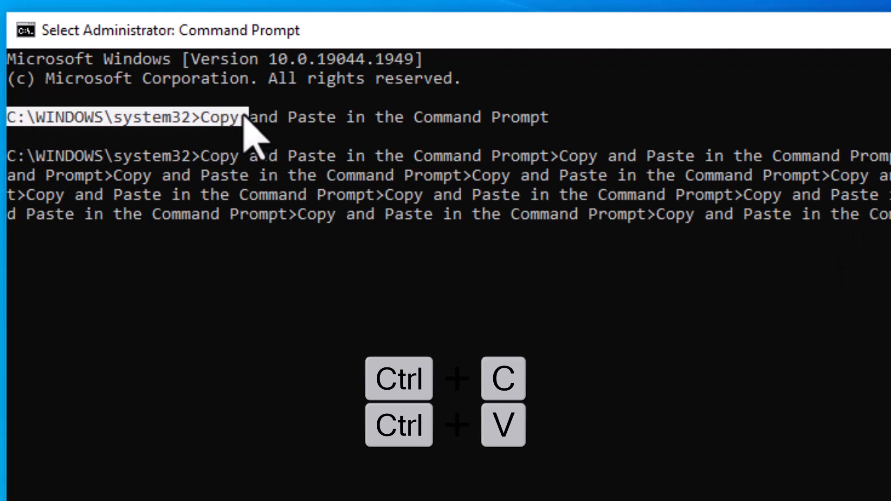
key(ctrl+v)
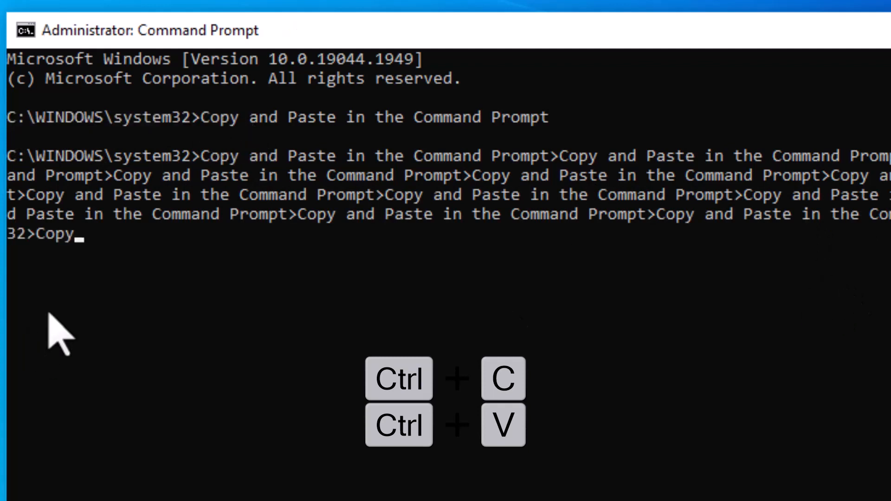
key(ctrl+v)
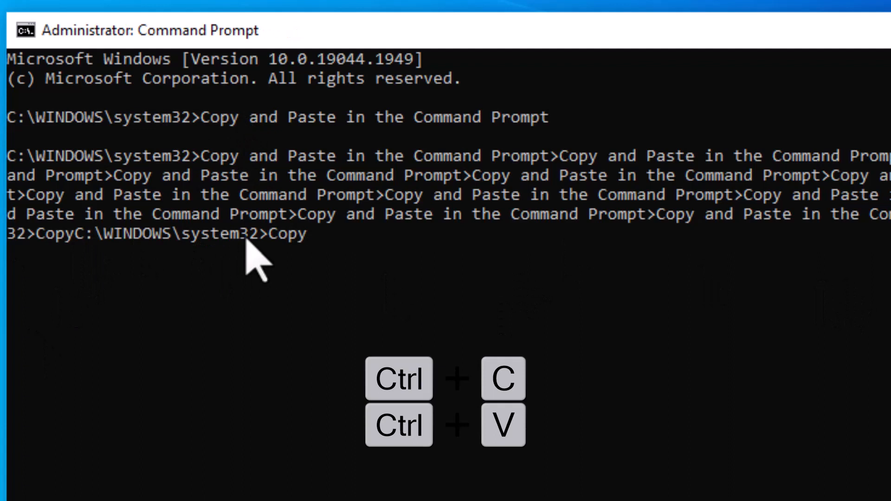
key(ctrl+v)
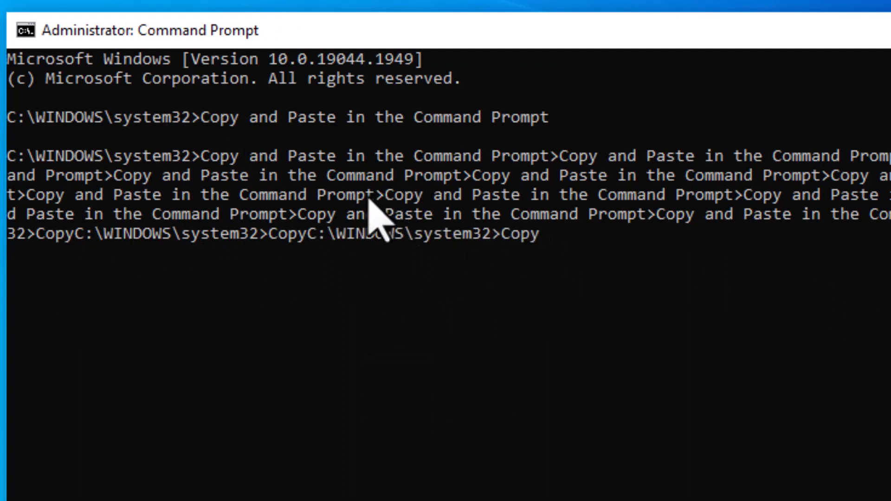
mouse_move(529, 6)
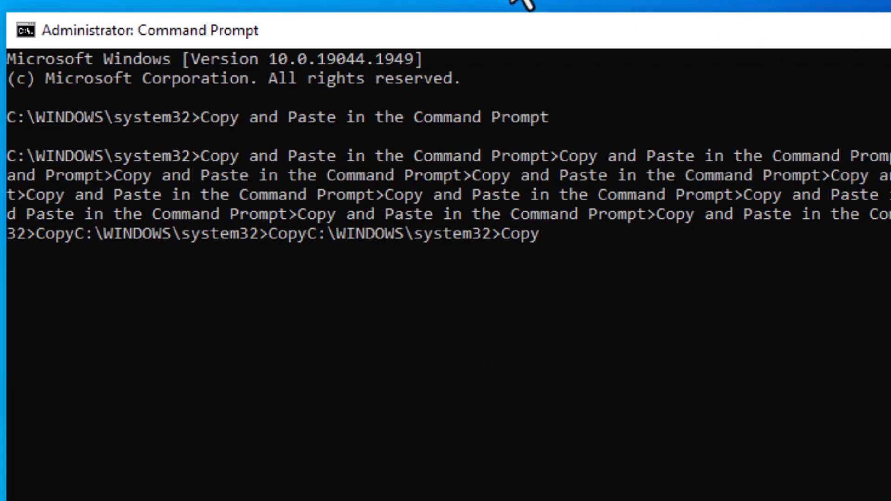